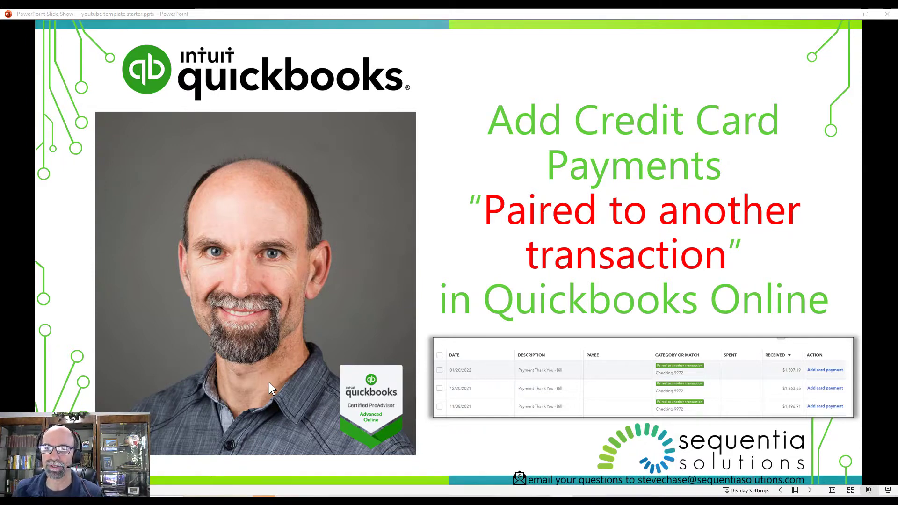
pyautogui.moveTo(532, 439)
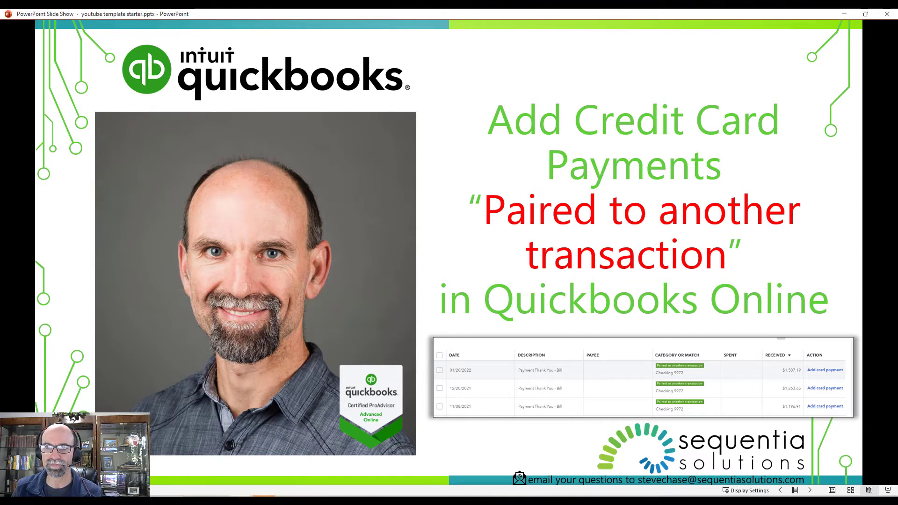
# - Advance to the Credit Card Bank Feeds slide showing three payments paired to Checking 9972
pyautogui.press('right')
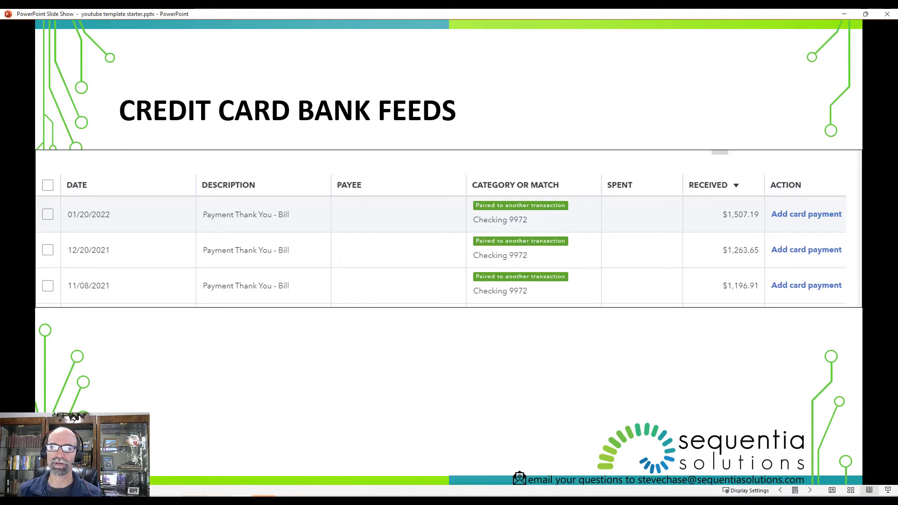
pyautogui.moveTo(426, 436)
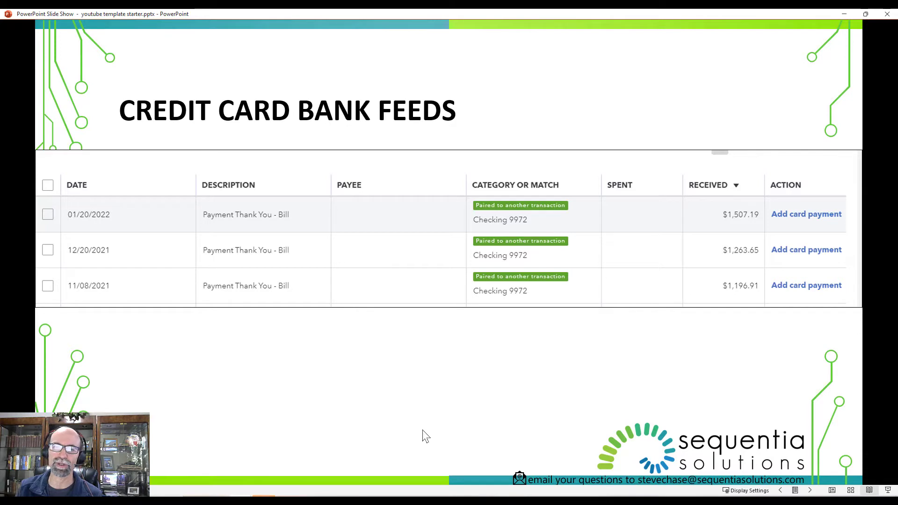
pyautogui.press('right')
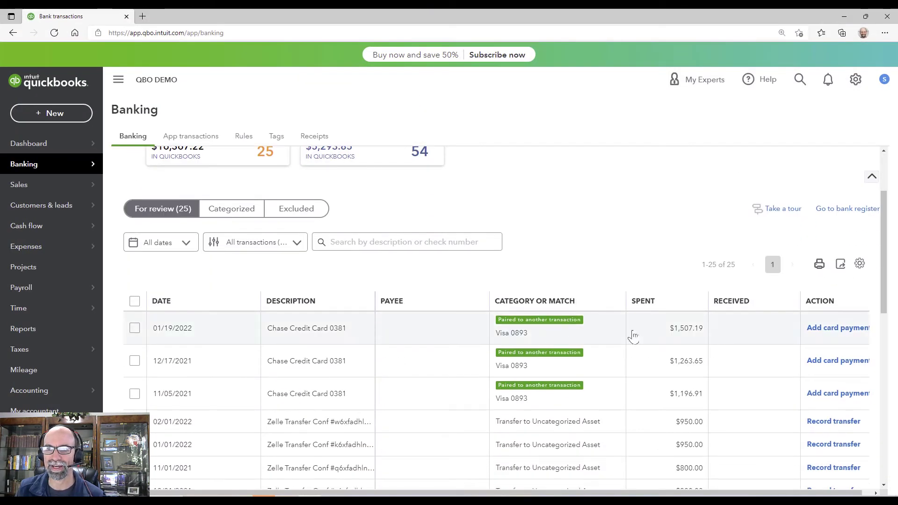
pyautogui.moveTo(693, 334)
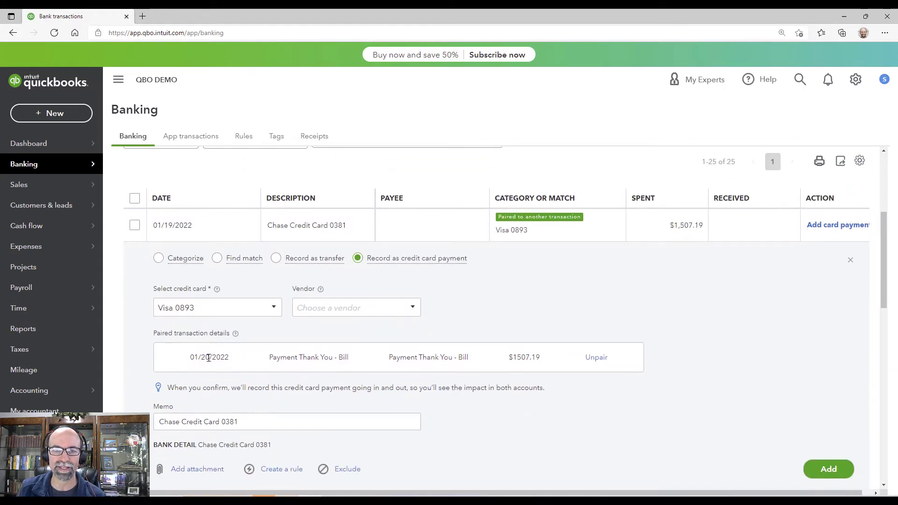
# - Expand the 01/19/2022 Chase Credit Card 0381 row to review its Visa 0893 payment details
pyautogui.doubleClick(198, 356)
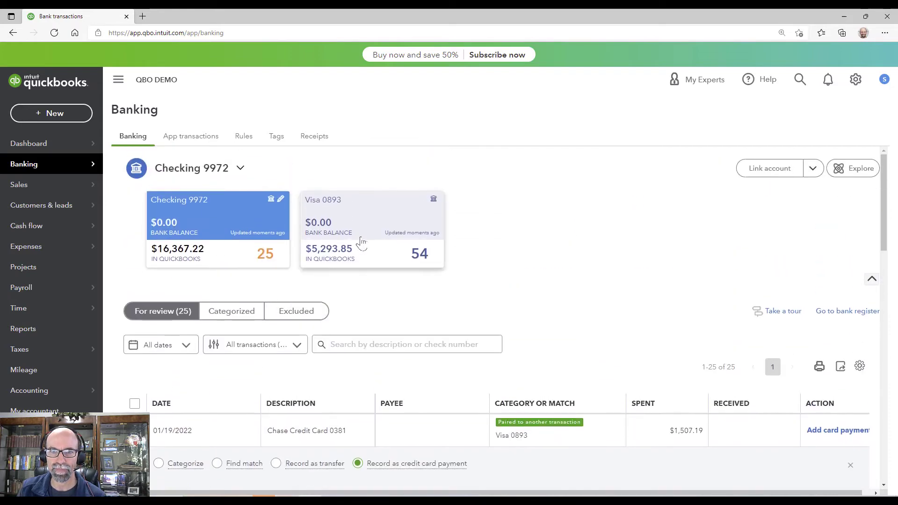
pyautogui.click(371, 215)
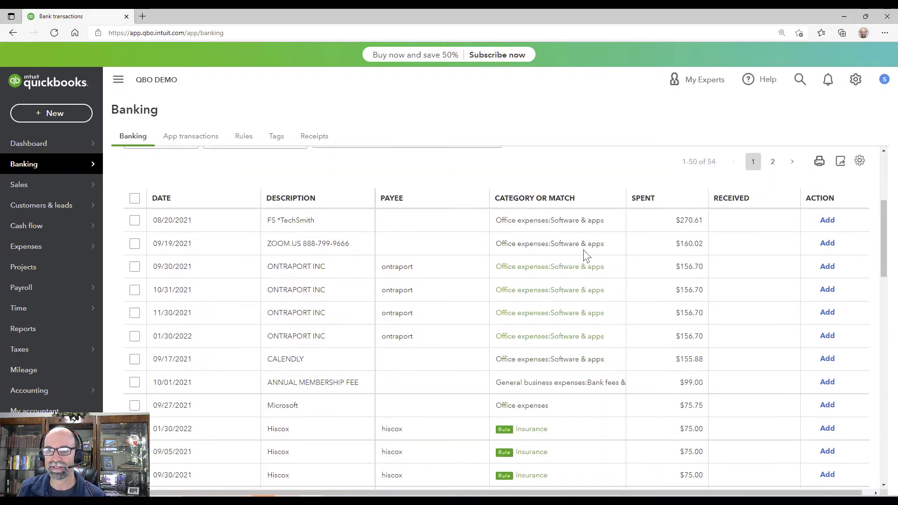
pyautogui.scroll(-3)
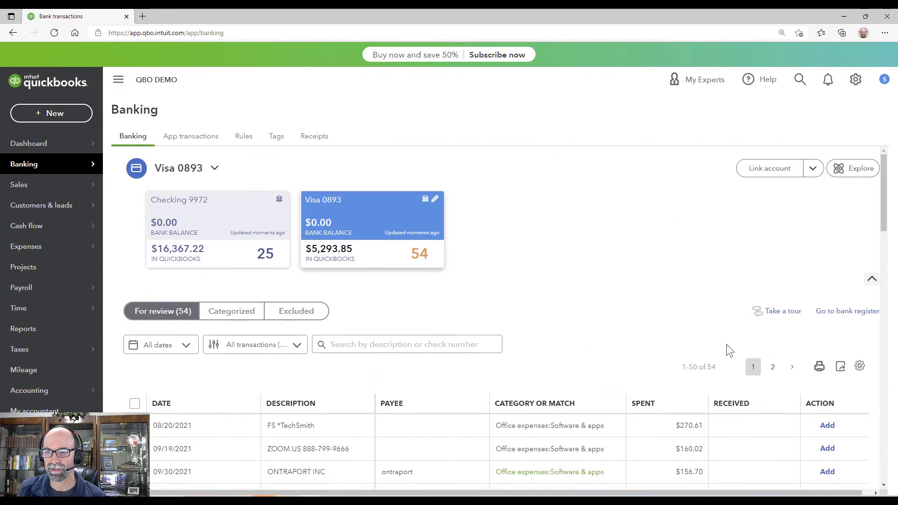
pyautogui.click(161, 403)
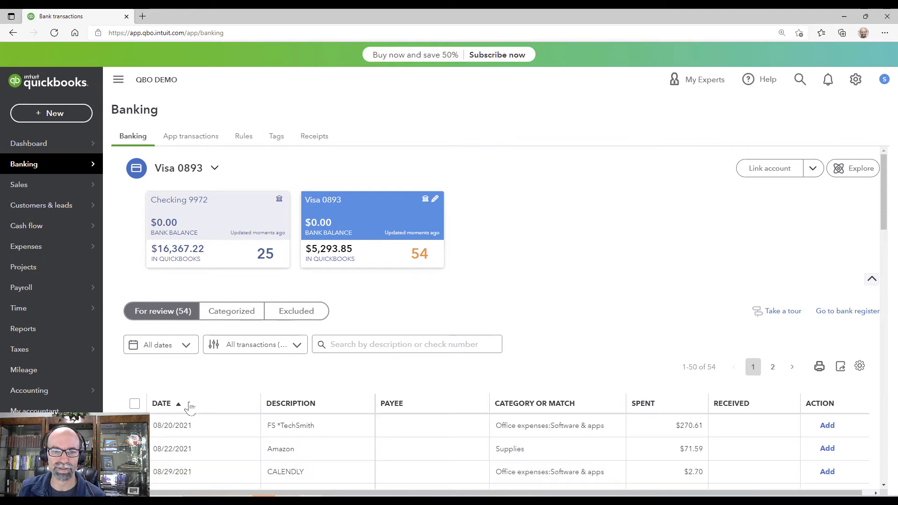
pyautogui.click(162, 403)
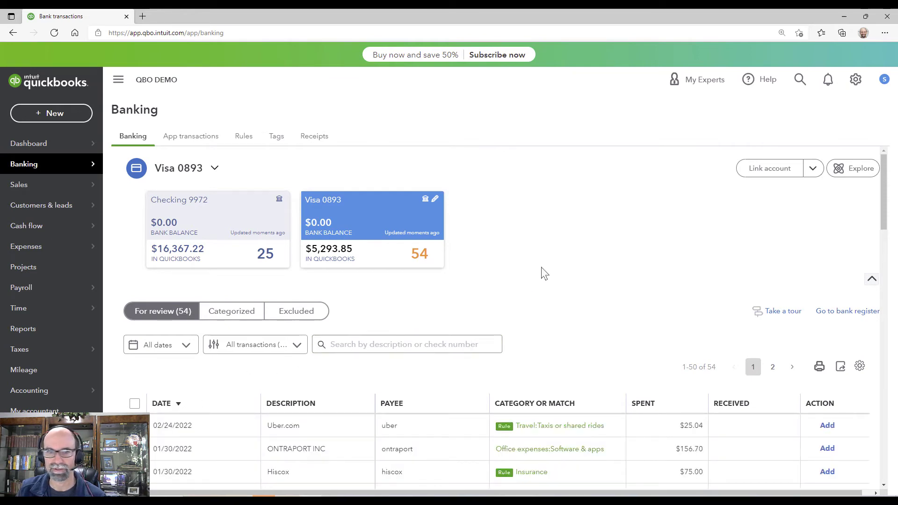
pyautogui.scroll(-3)
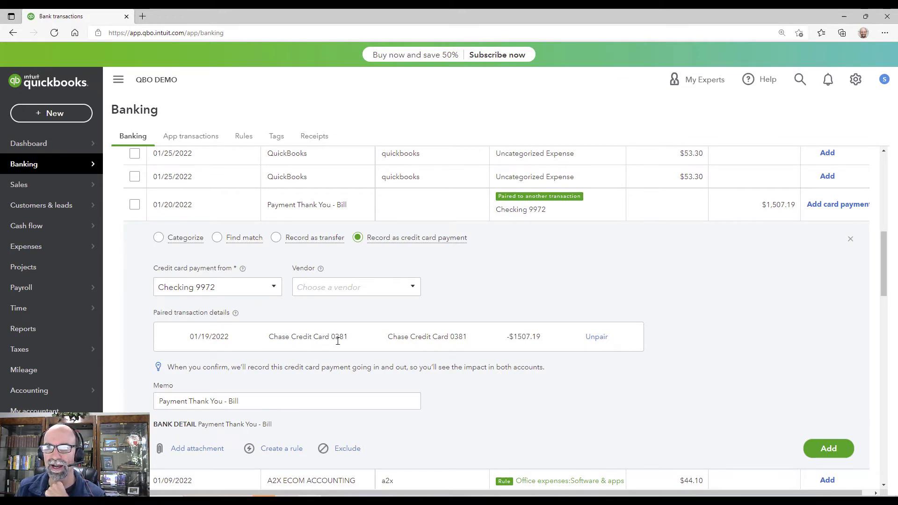
# - Add the paired $1,507.19 card payment, then view the recorded payment's audit history
pyautogui.scroll(-3)
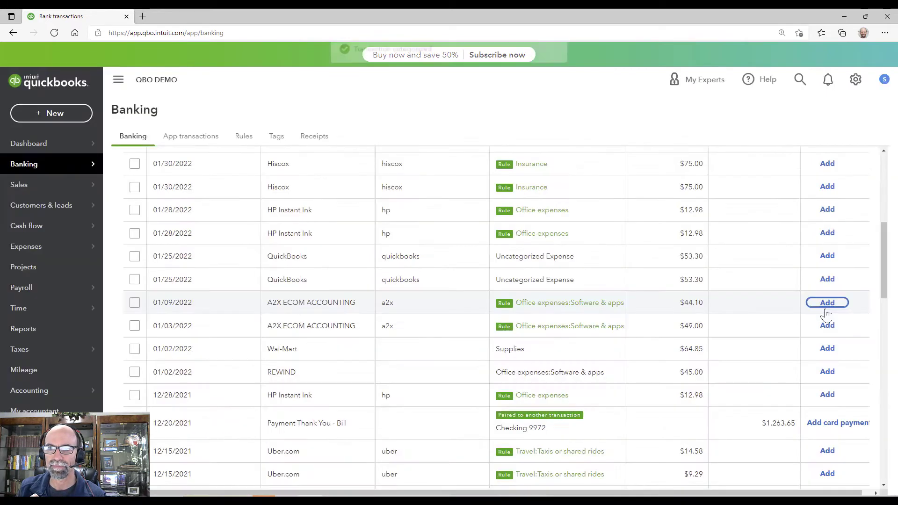
pyautogui.click(826, 302)
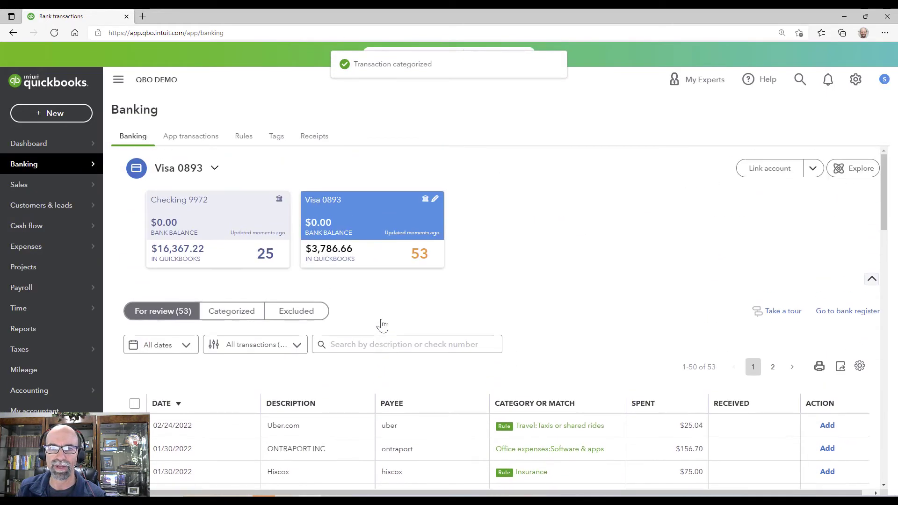
pyautogui.moveTo(437, 288)
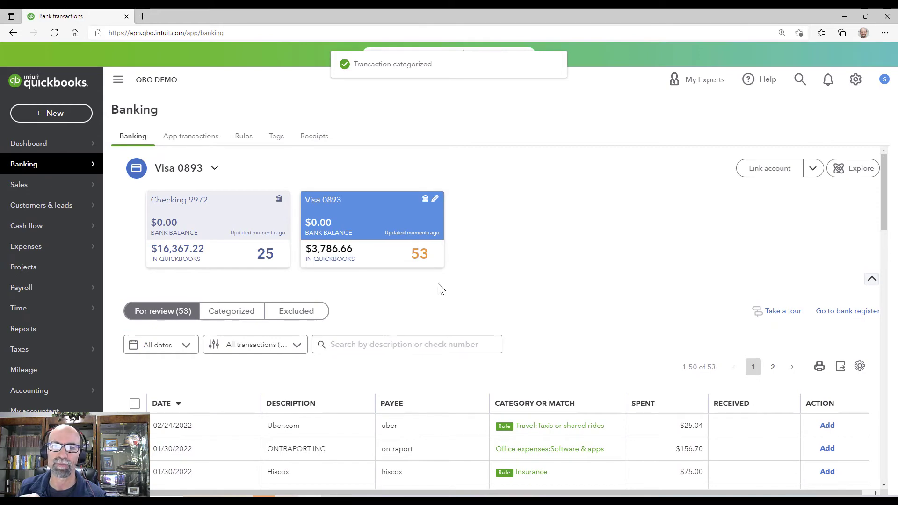
pyautogui.moveTo(717, 193)
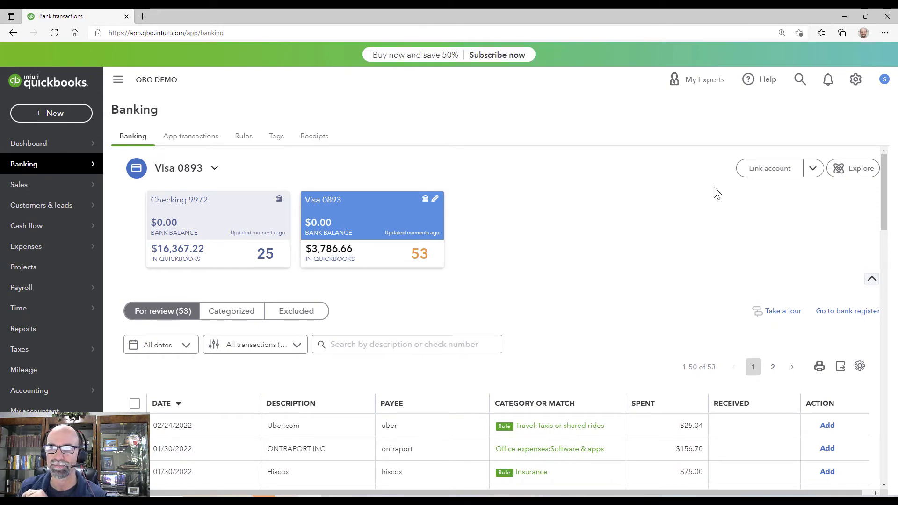
pyautogui.click(799, 79)
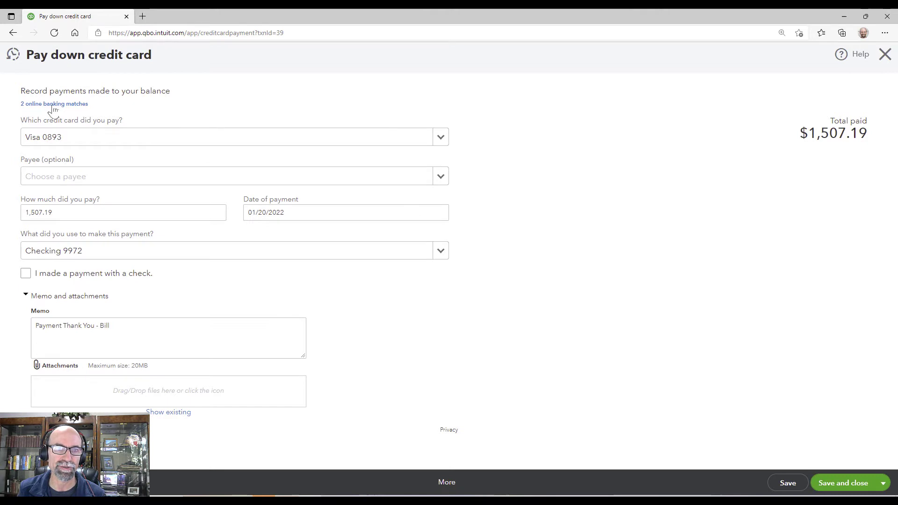
pyautogui.click(54, 104)
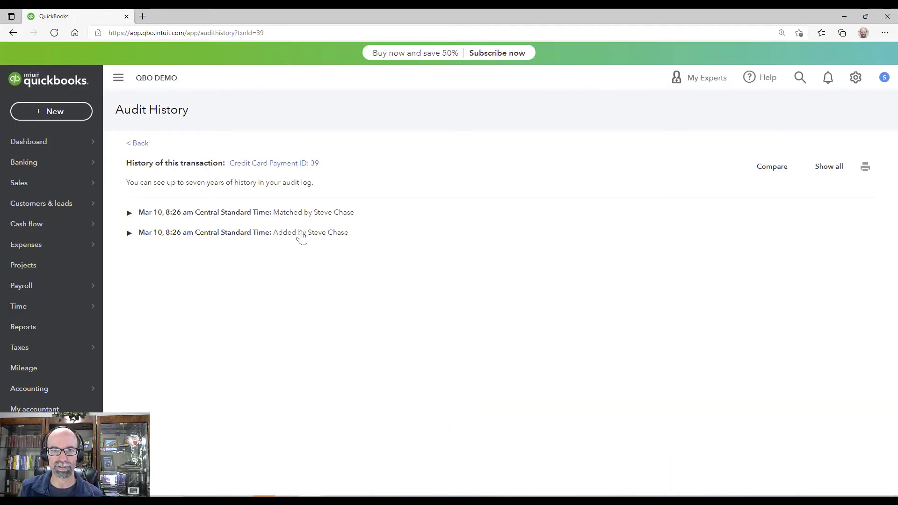
pyautogui.moveTo(237, 240)
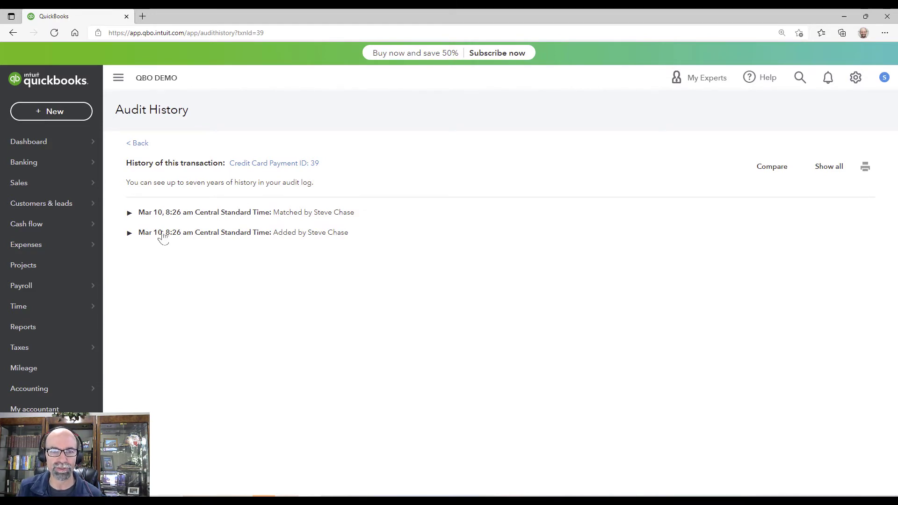
pyautogui.moveTo(205, 239)
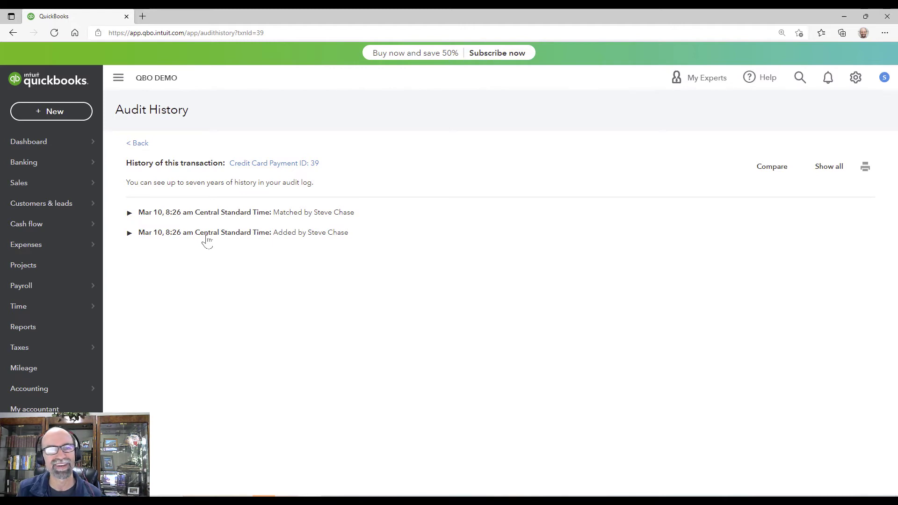
# - Back in the bank list sorted by Received, add the paired $1,263.65 and $1,196.91 card payments
pyautogui.click(137, 143)
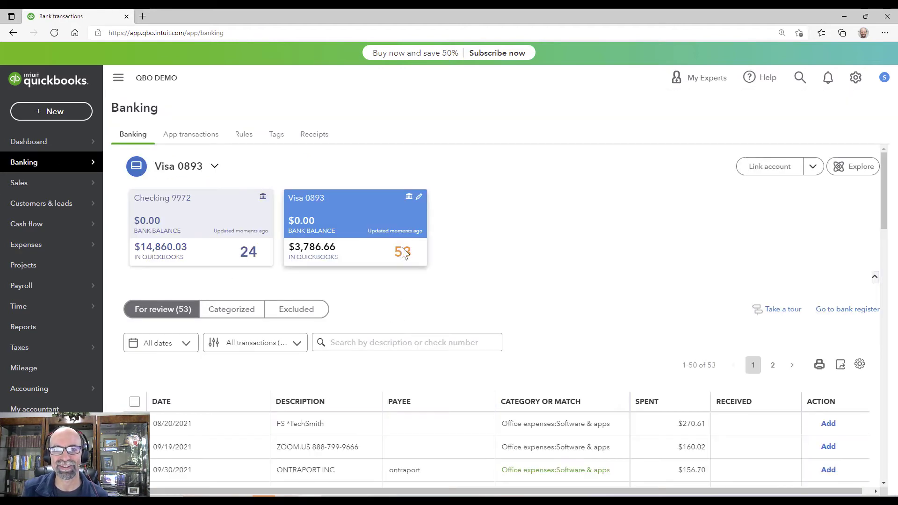
pyautogui.moveTo(409, 254)
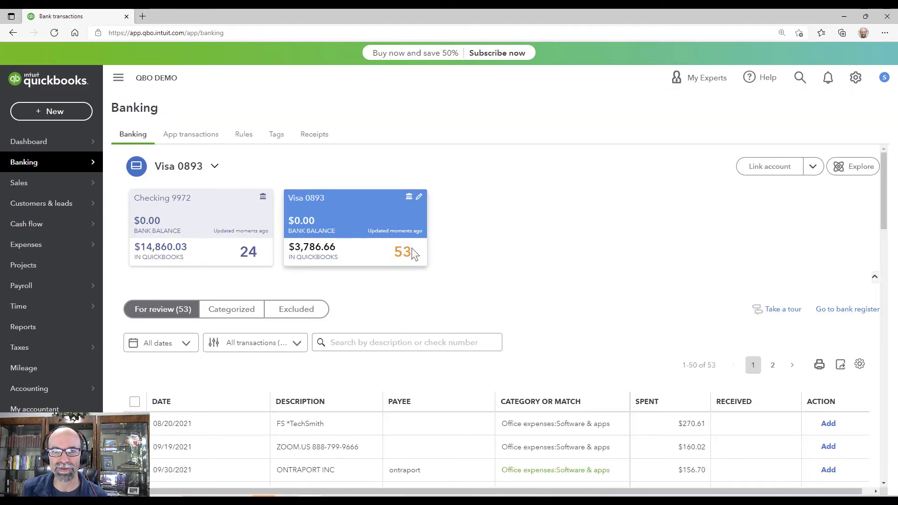
pyautogui.click(200, 215)
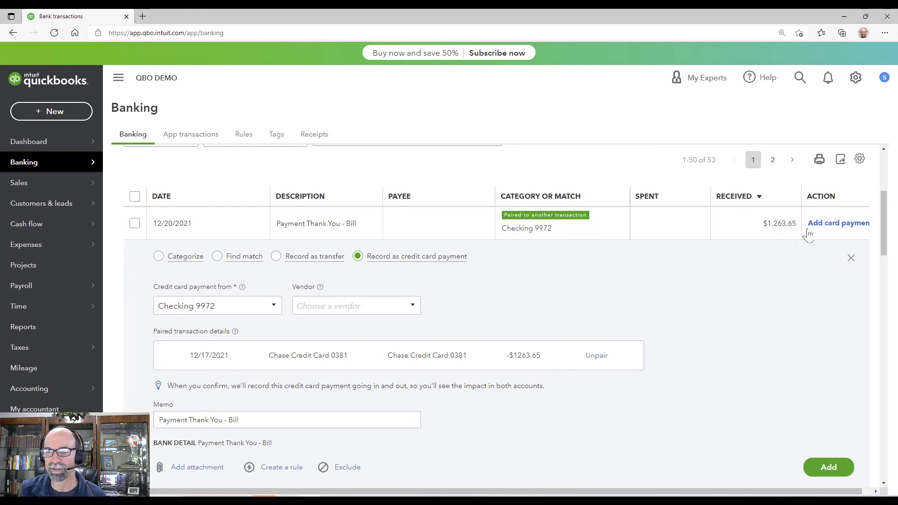
pyautogui.click(837, 222)
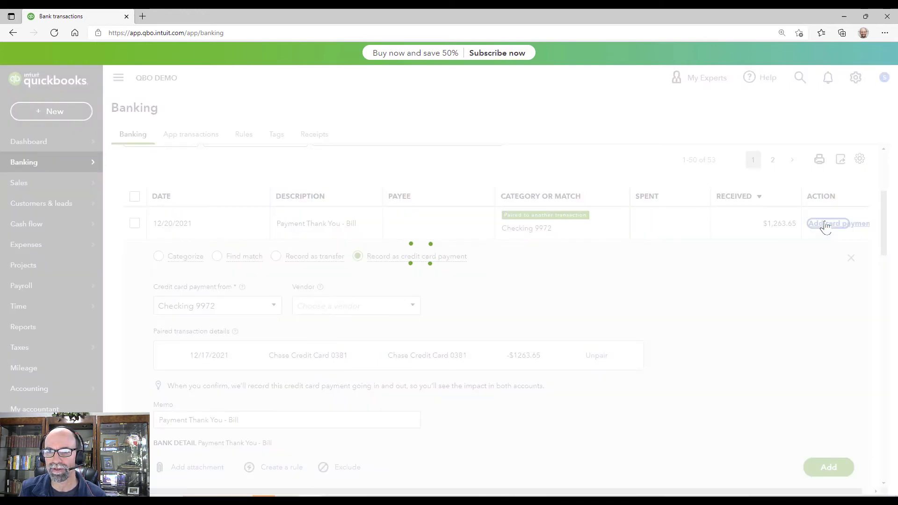
pyautogui.click(828, 466)
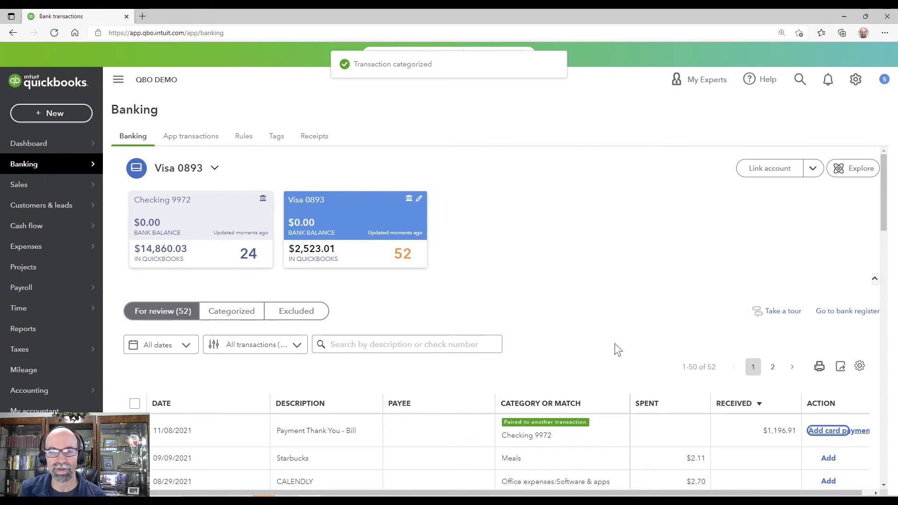
pyautogui.click(836, 430)
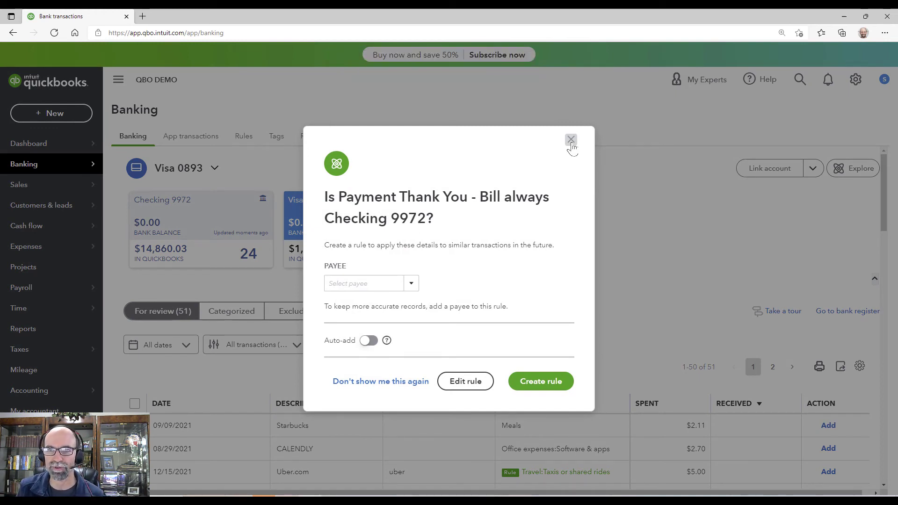
# - Dismiss the suggested rule prompt without creating it
pyautogui.click(571, 140)
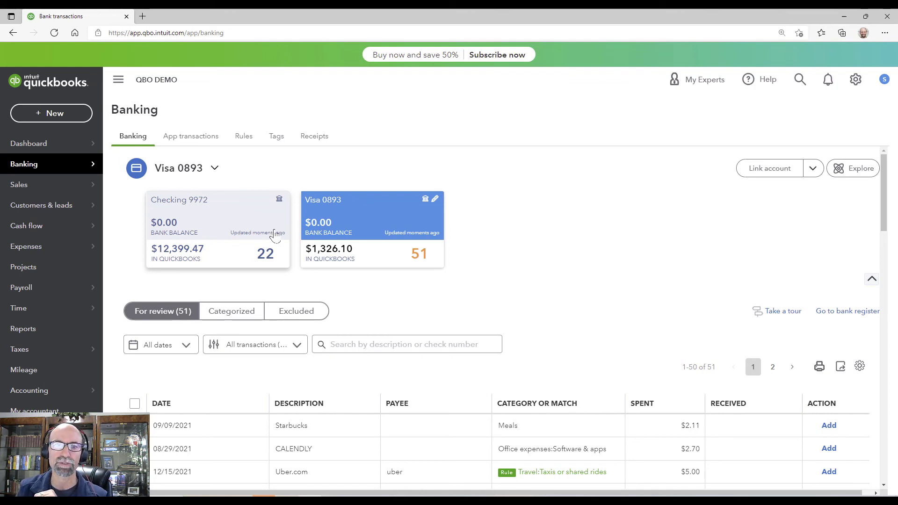
pyautogui.moveTo(624, 233)
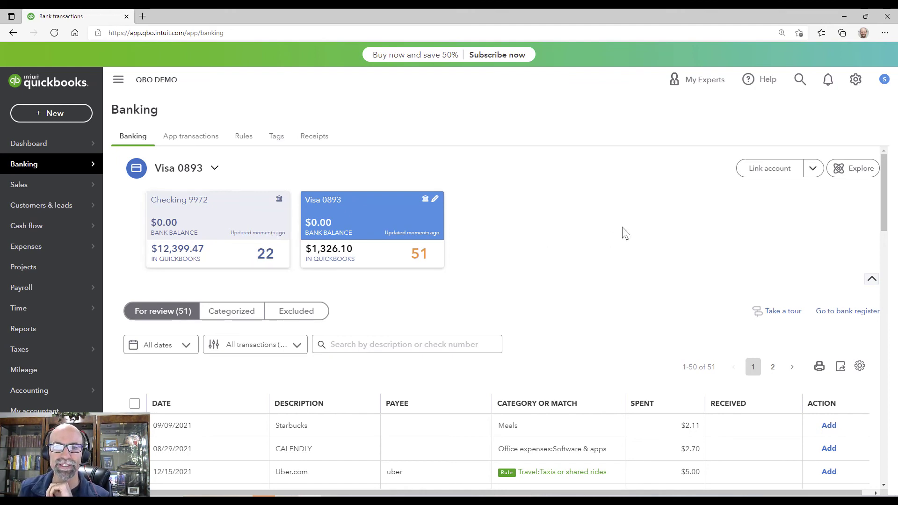
pyautogui.moveTo(539, 219)
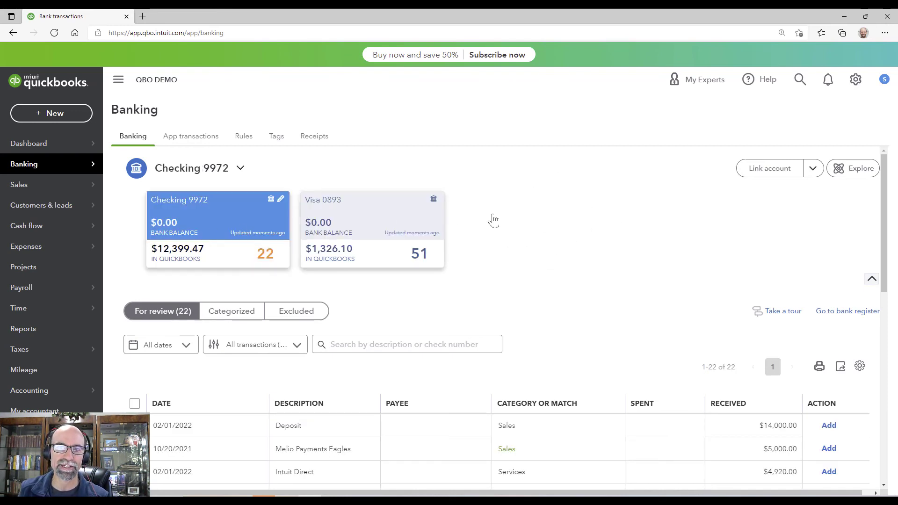
pyautogui.moveTo(556, 228)
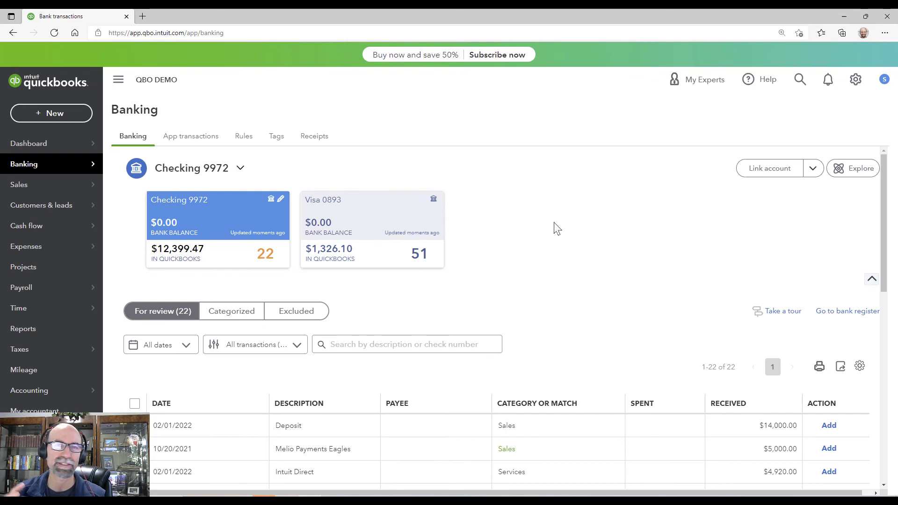